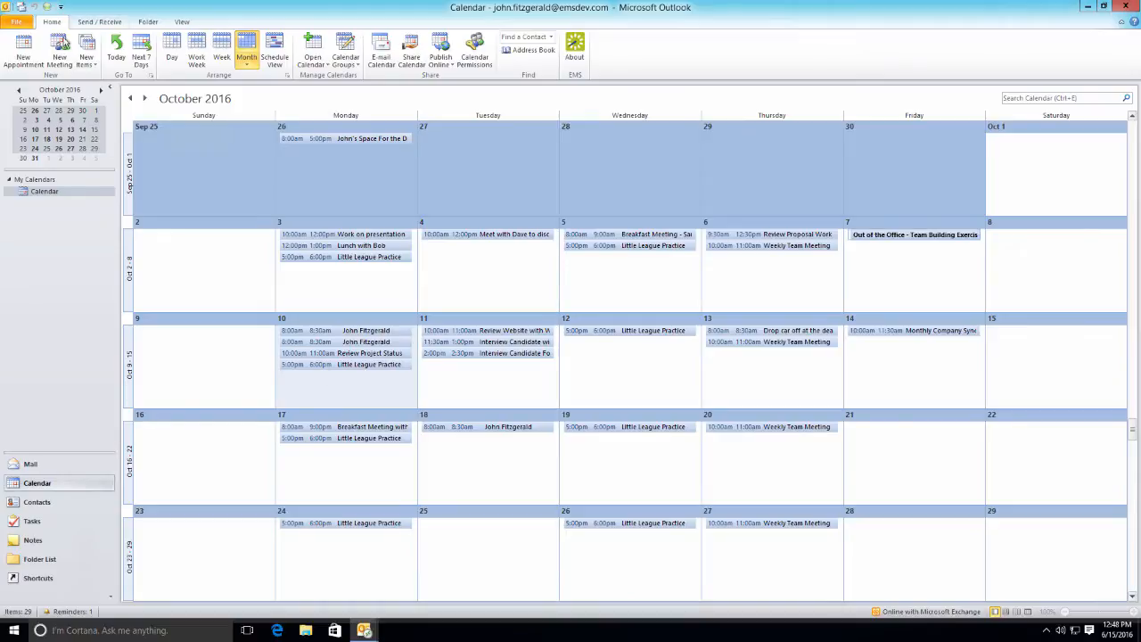
Create a new meeting with three attendees, subject 'Daily Project Meeting', starting 10/10/2016 at 2:00 PM
{"action": "left_click", "coordinate": [57, 50]}
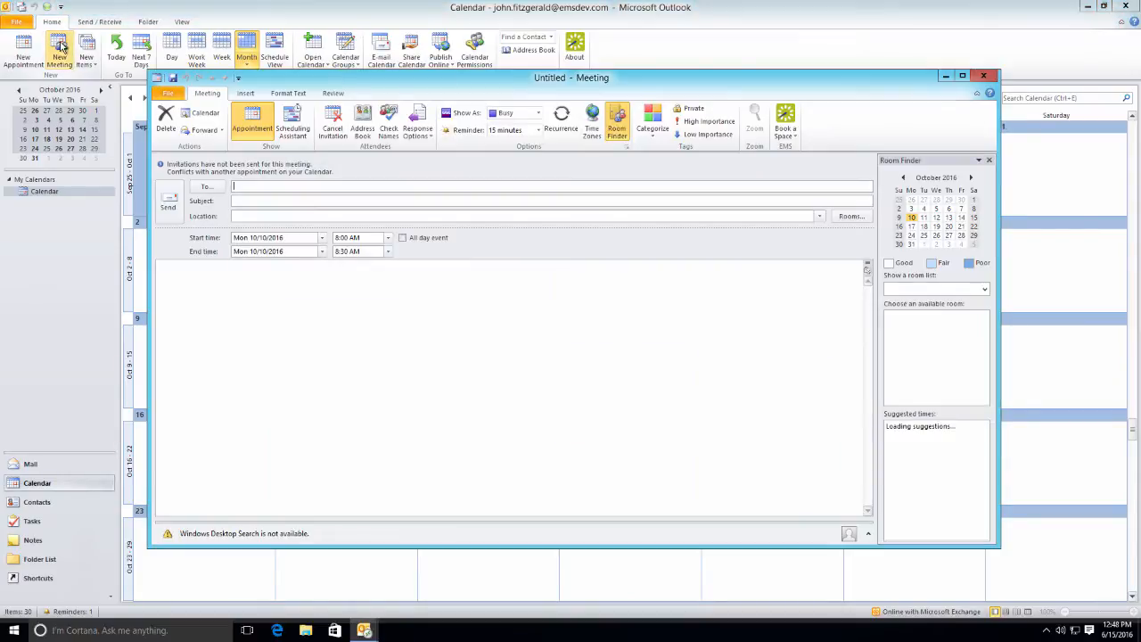
{"action": "type", "text": "lor"}
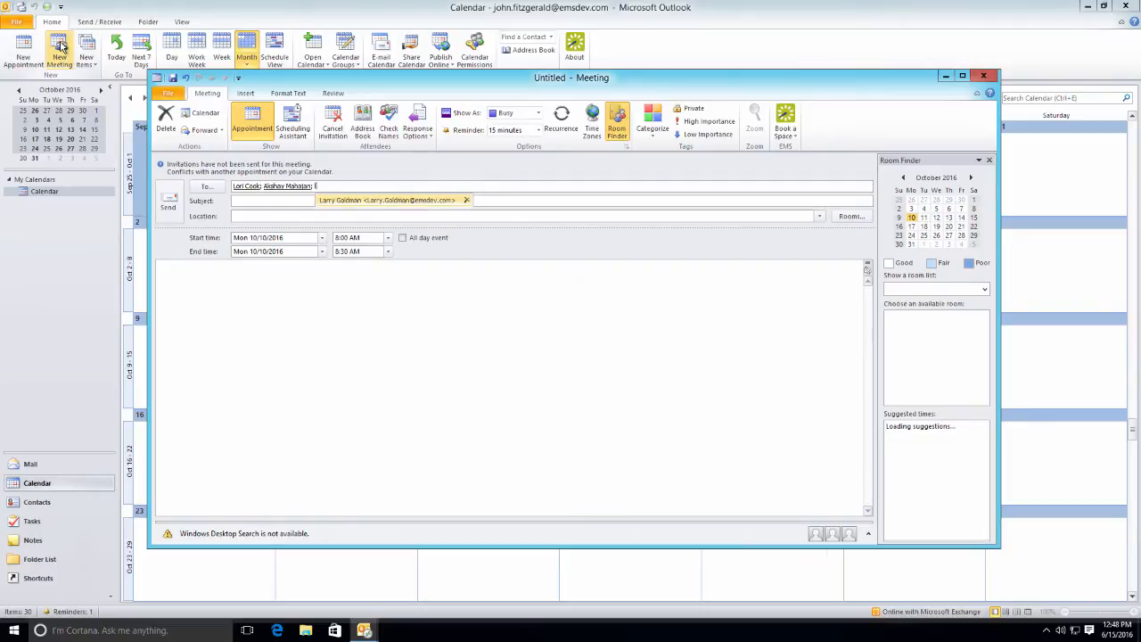
{"action": "type", "text": "Daily Project Meeting"}
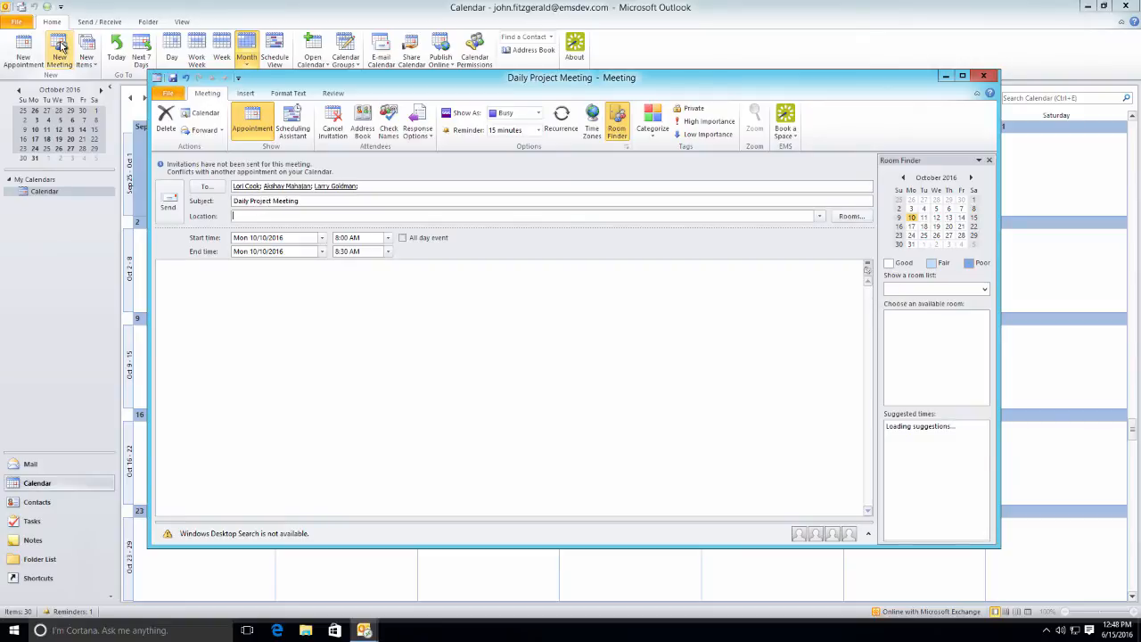
{"action": "left_click", "coordinate": [353, 237]}
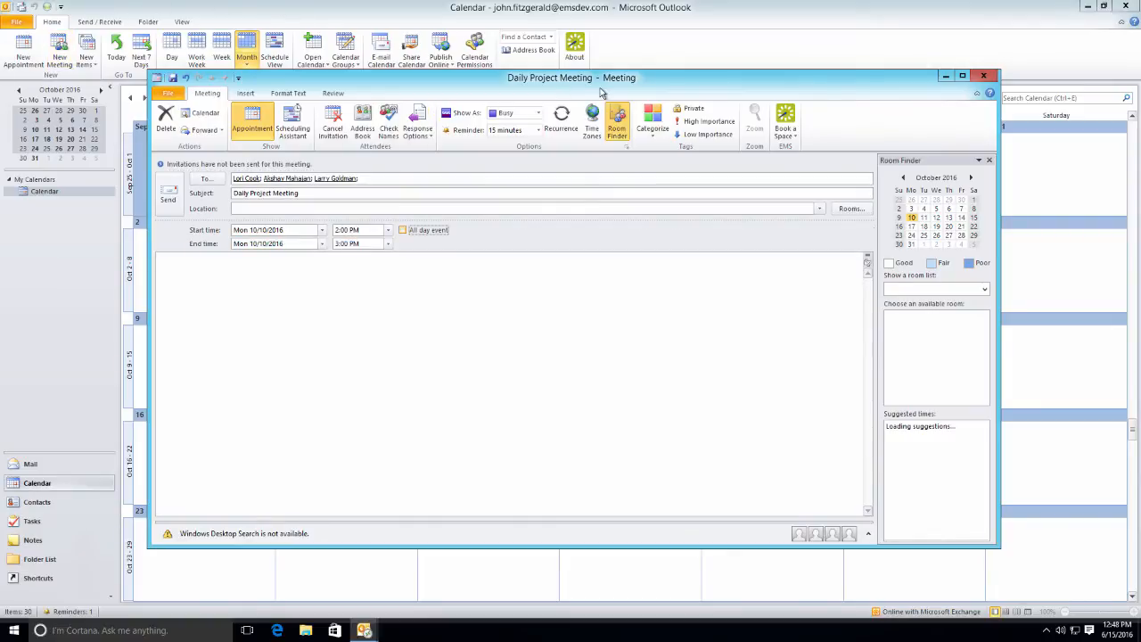
Set a daily recurrence from 10/10/2016 through 10/19/2016, 2:00 to 3:00 PM
{"action": "left_click", "coordinate": [560, 118]}
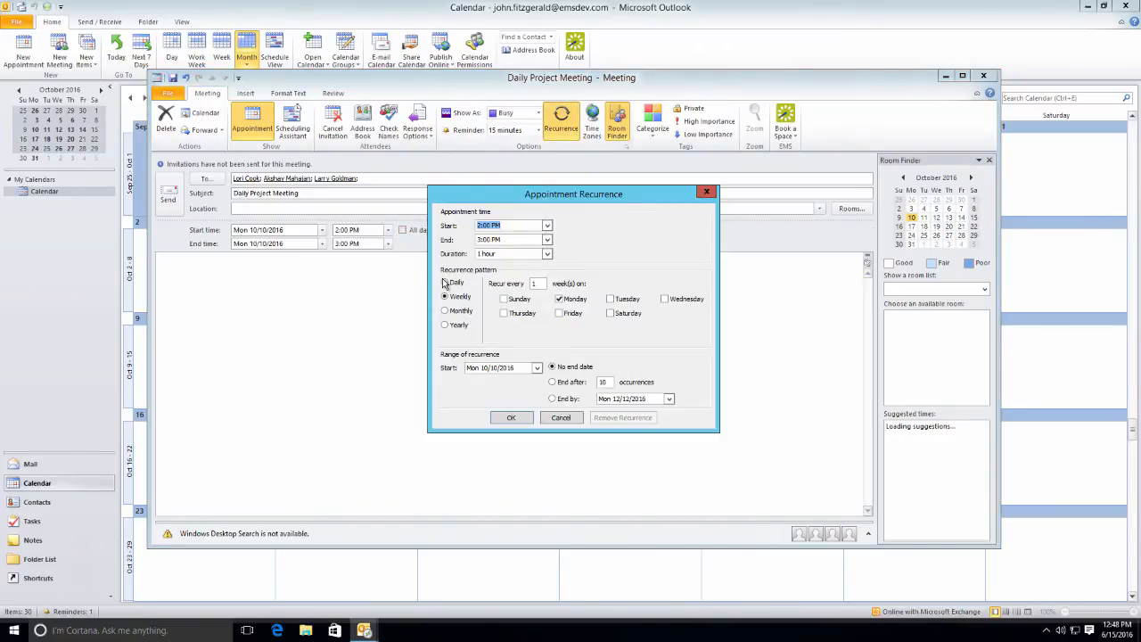
{"action": "left_click", "coordinate": [445, 282]}
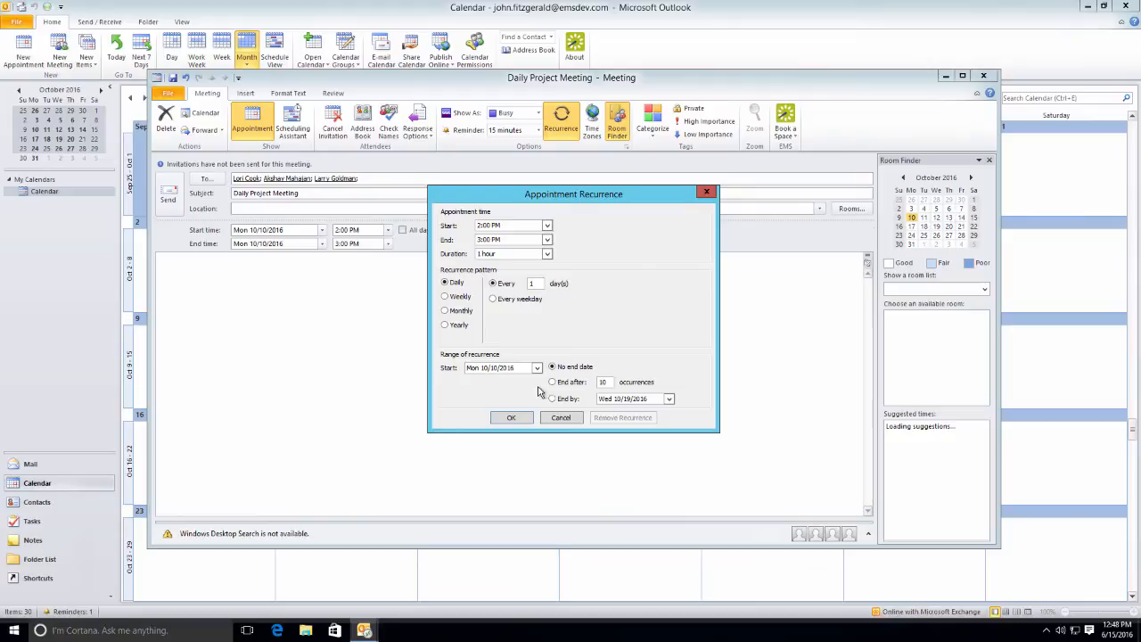
{"action": "mouse_move", "coordinate": [545, 399]}
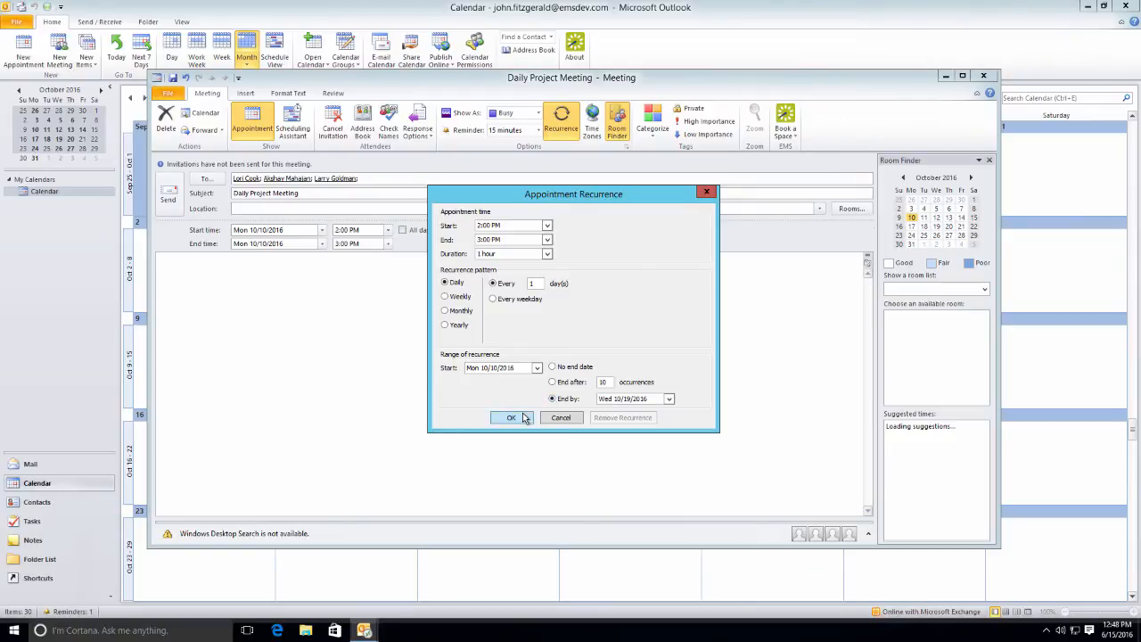
{"action": "left_click", "coordinate": [510, 418]}
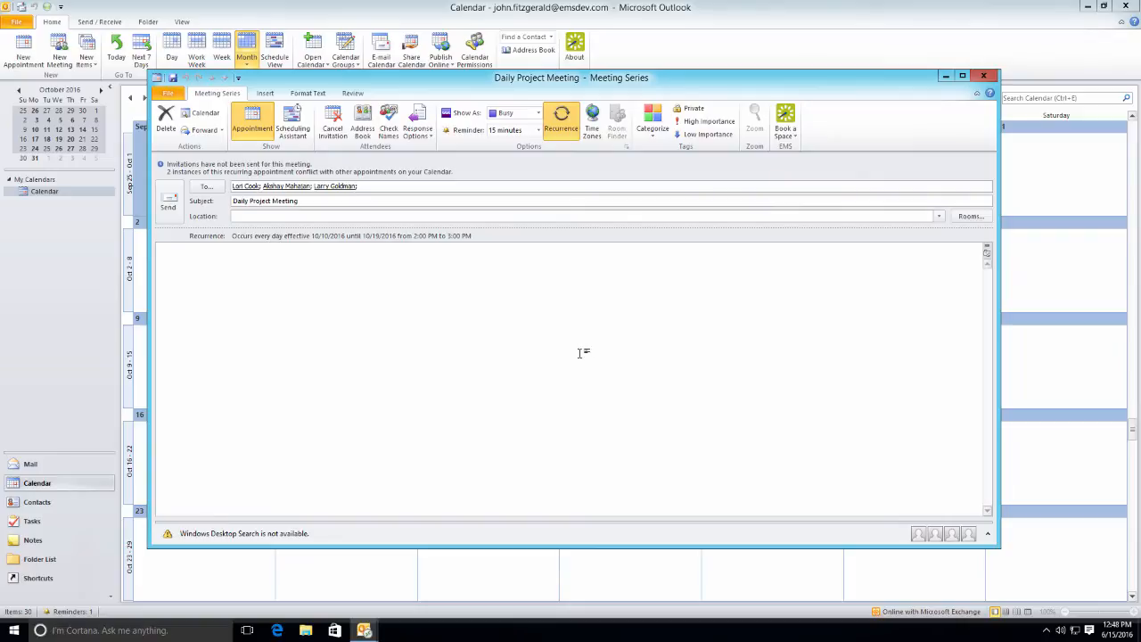
{"action": "mouse_move", "coordinate": [784, 121]}
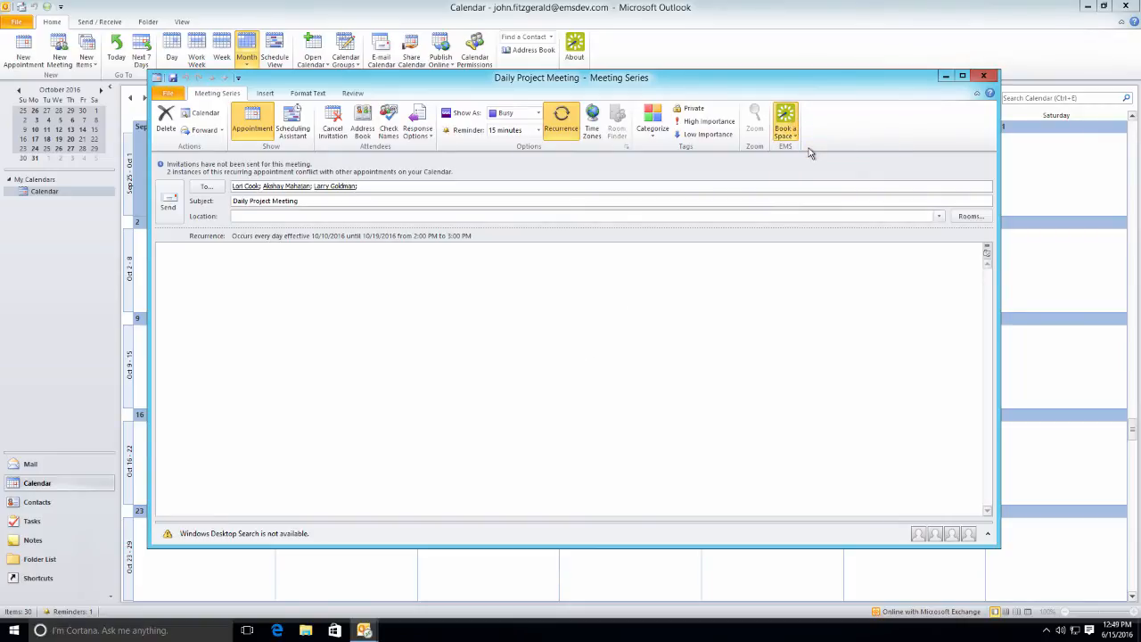
Launch Book a Space to list available rooms at New York - 345 Park Ave
{"action": "left_click", "coordinate": [784, 121]}
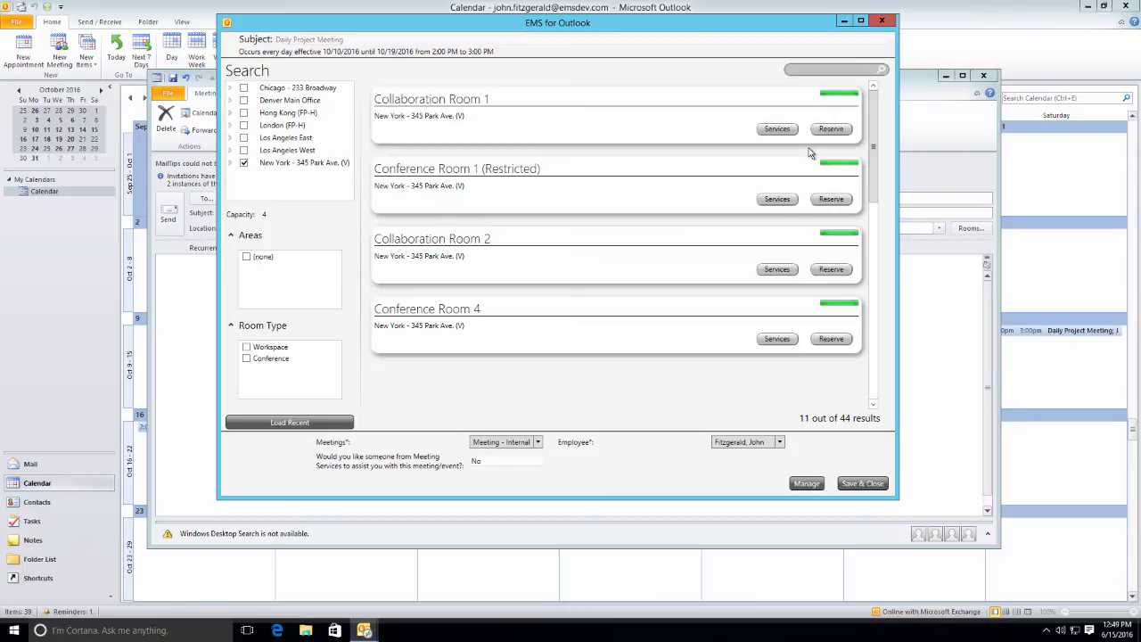
{"action": "mouse_move", "coordinate": [563, 92]}
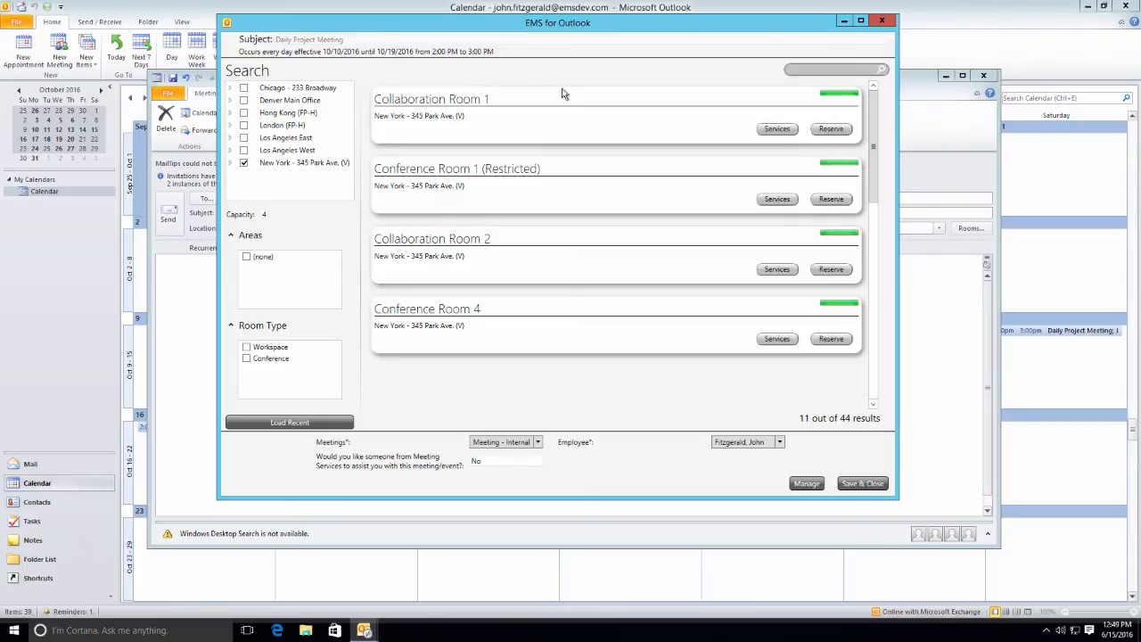
{"action": "mouse_move", "coordinate": [268, 124]}
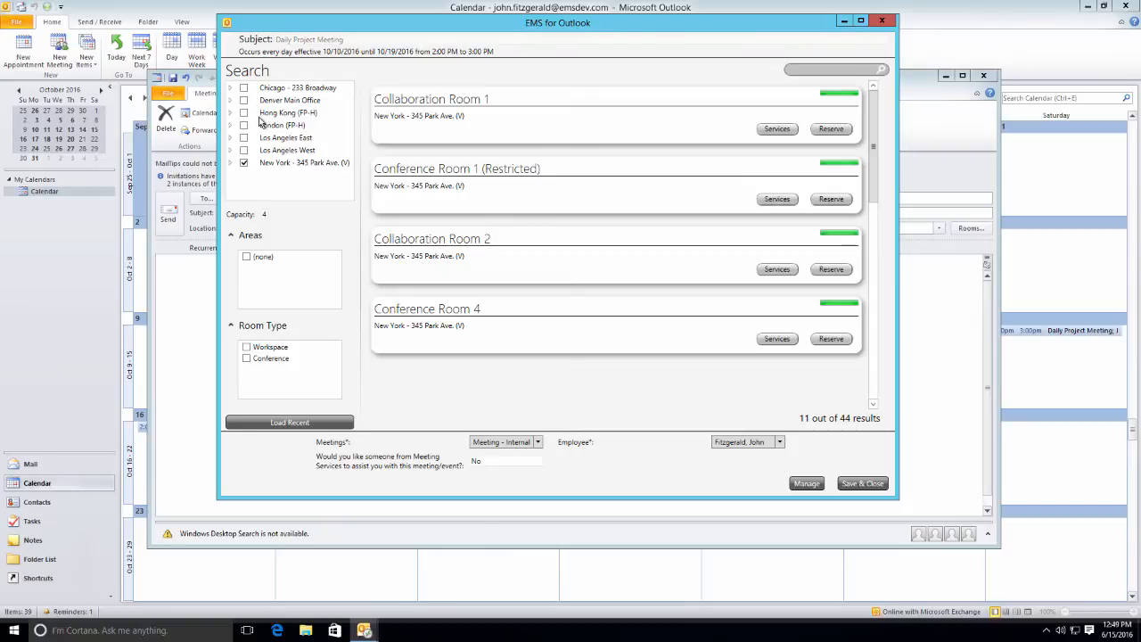
{"action": "mouse_move", "coordinate": [638, 335]}
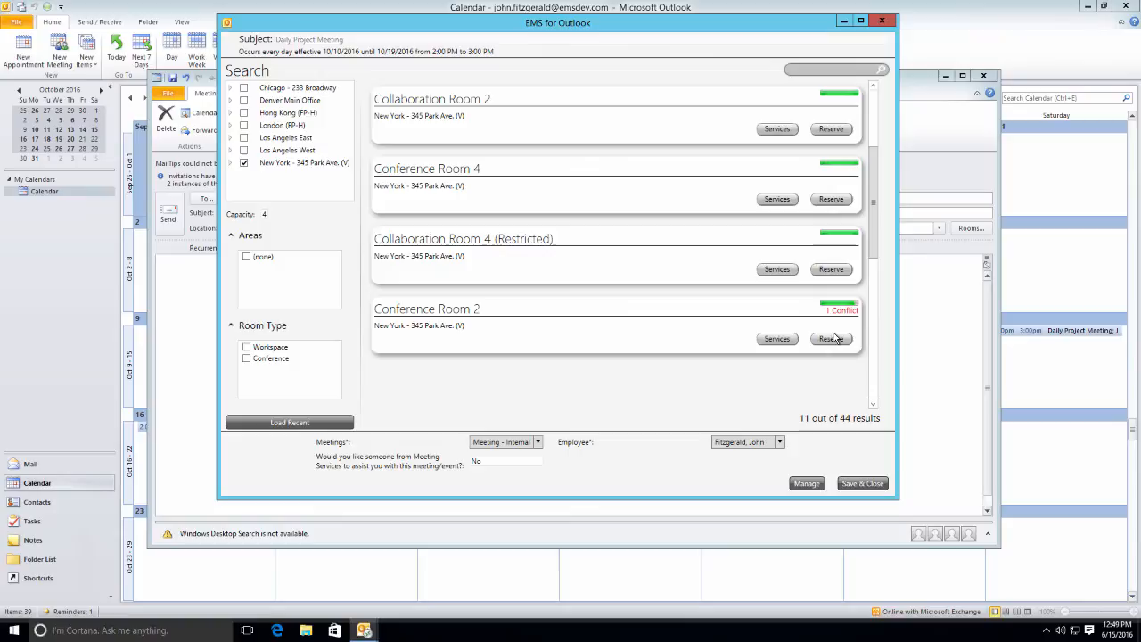
Reserve Conference Room 2 with Room 4 covering the 10/11 conflict, save, and send the invitation
{"action": "left_click", "coordinate": [831, 339]}
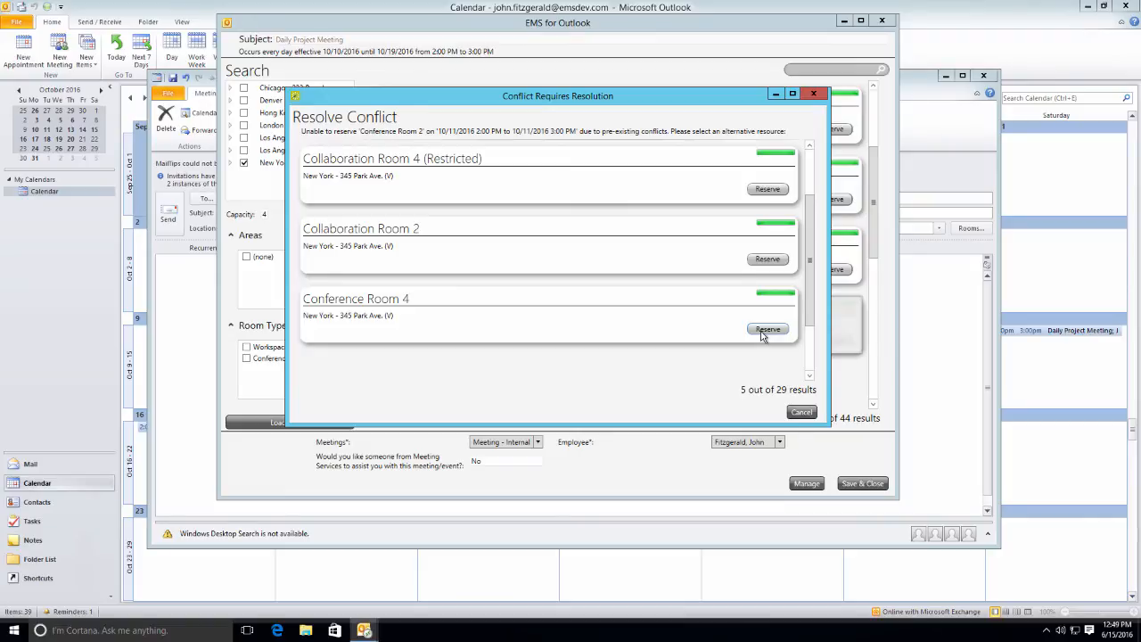
{"action": "left_click", "coordinate": [766, 328]}
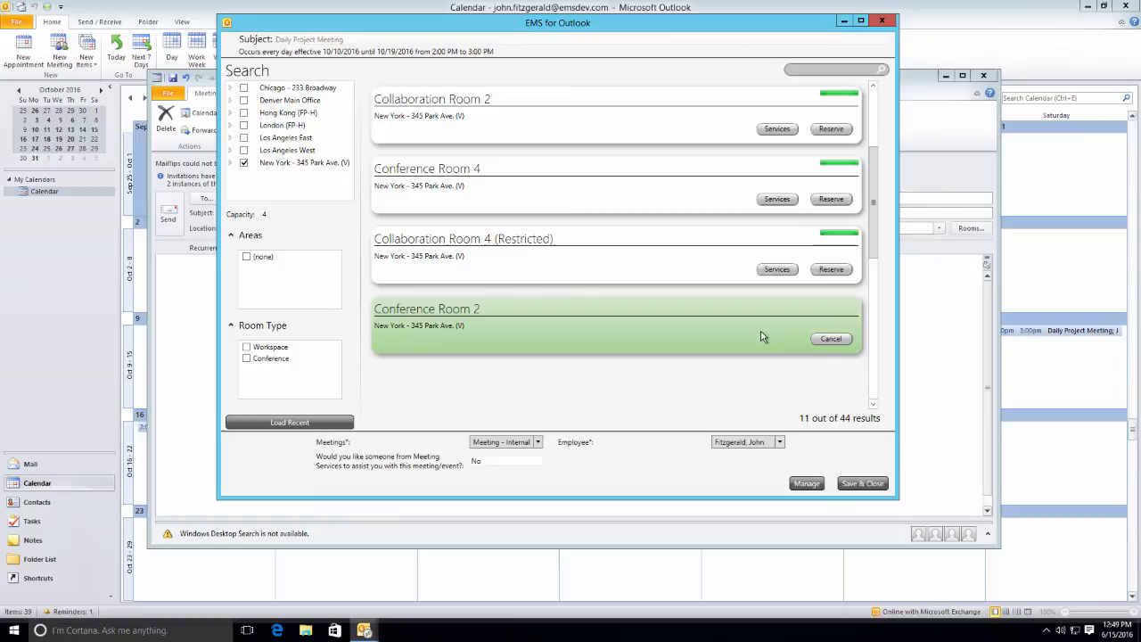
{"action": "mouse_move", "coordinate": [863, 483]}
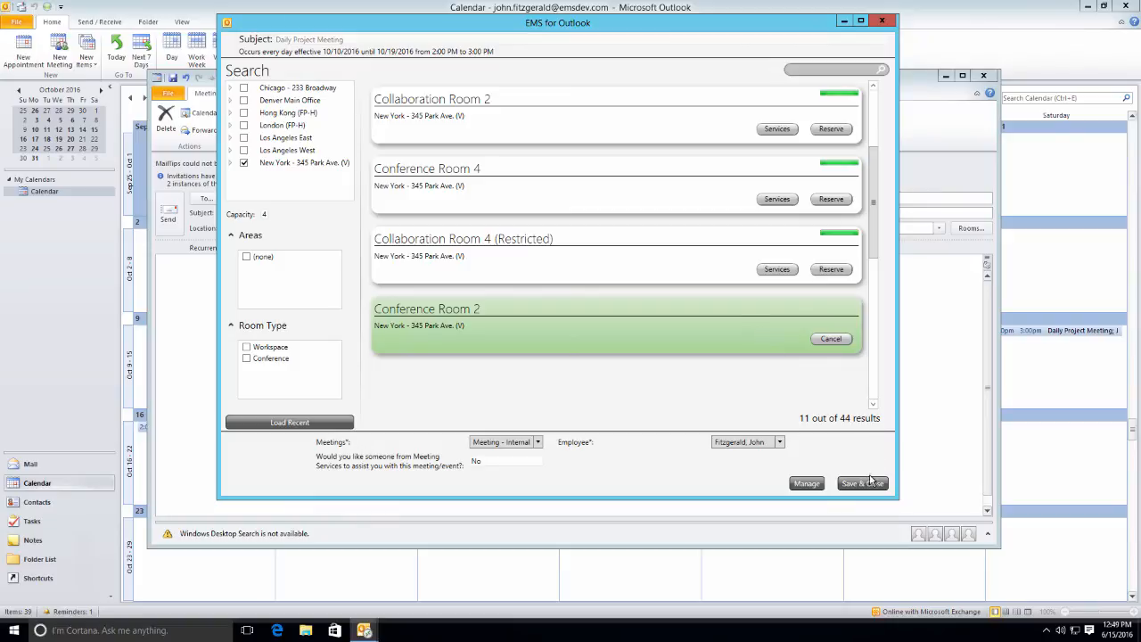
{"action": "left_click", "coordinate": [861, 484]}
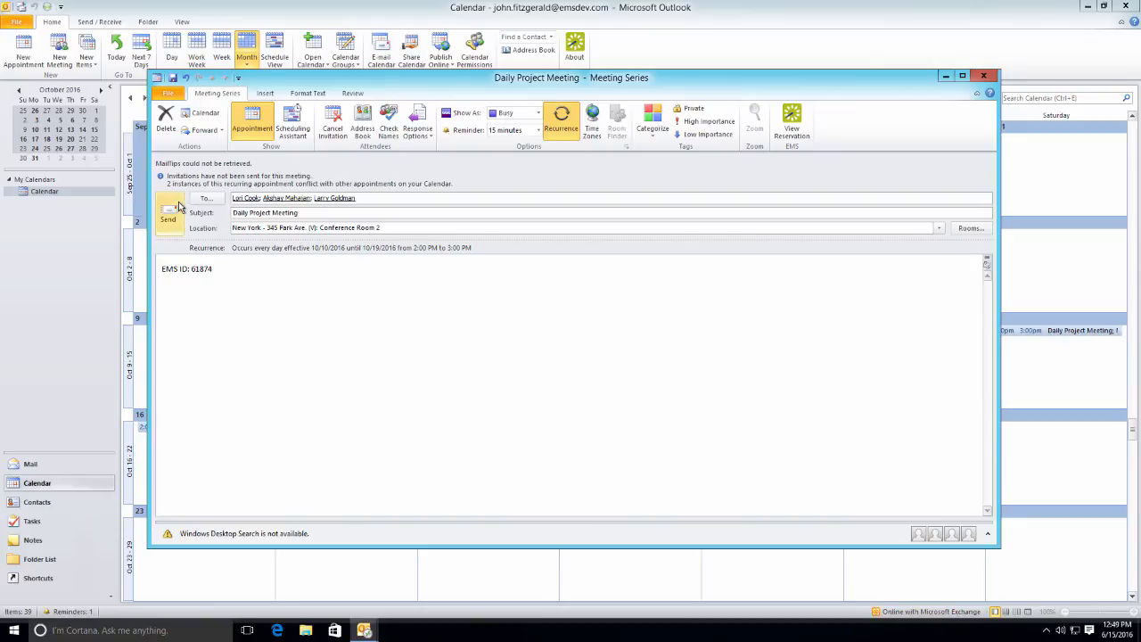
{"action": "left_click", "coordinate": [991, 77]}
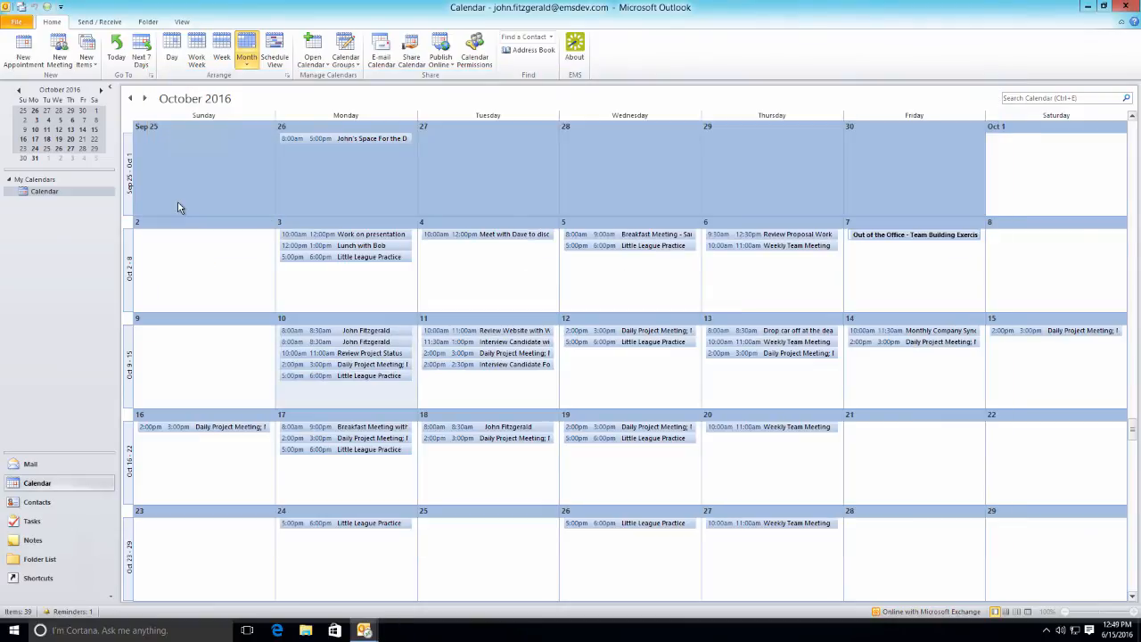
{"action": "mouse_move", "coordinate": [253, 280]}
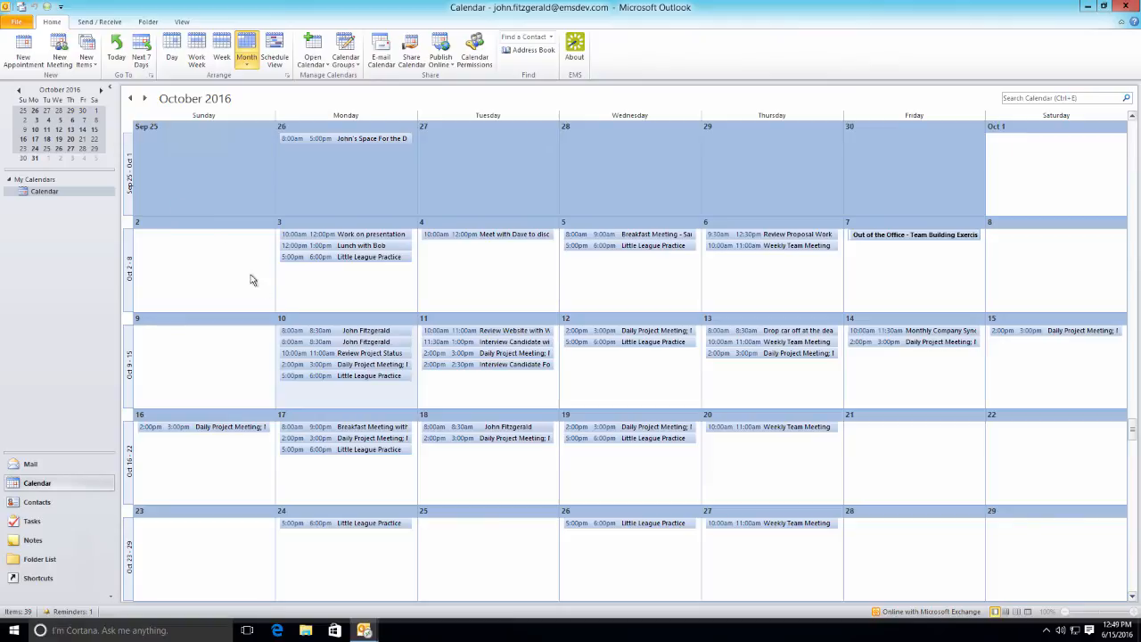
{"action": "mouse_move", "coordinate": [332, 363]}
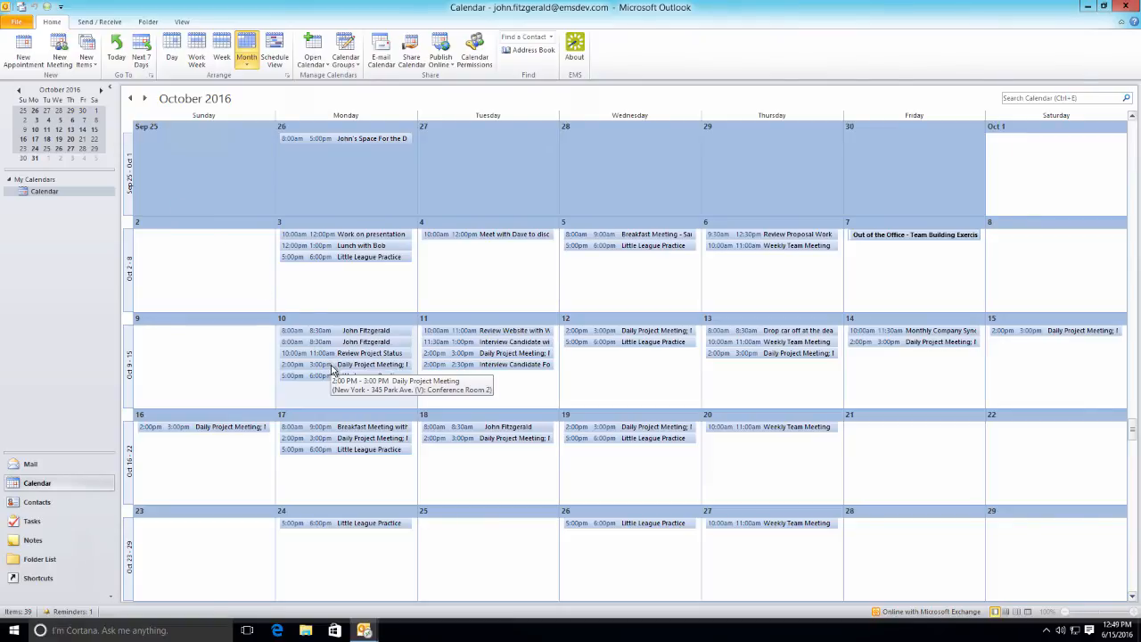
{"action": "mouse_move", "coordinate": [457, 395]}
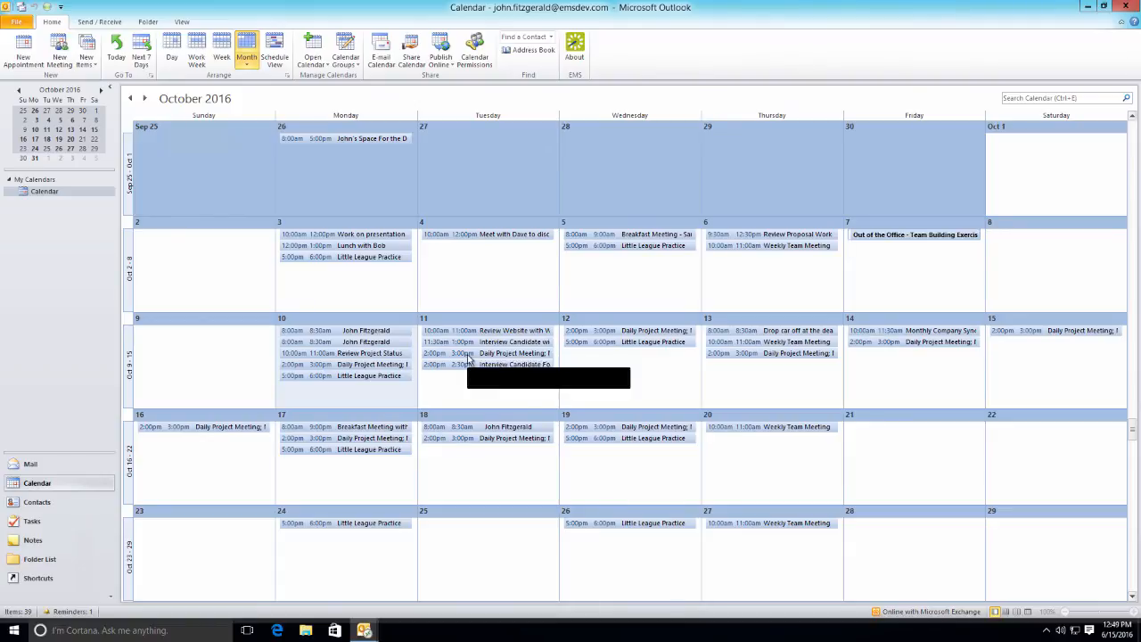
{"action": "mouse_move", "coordinate": [467, 355]}
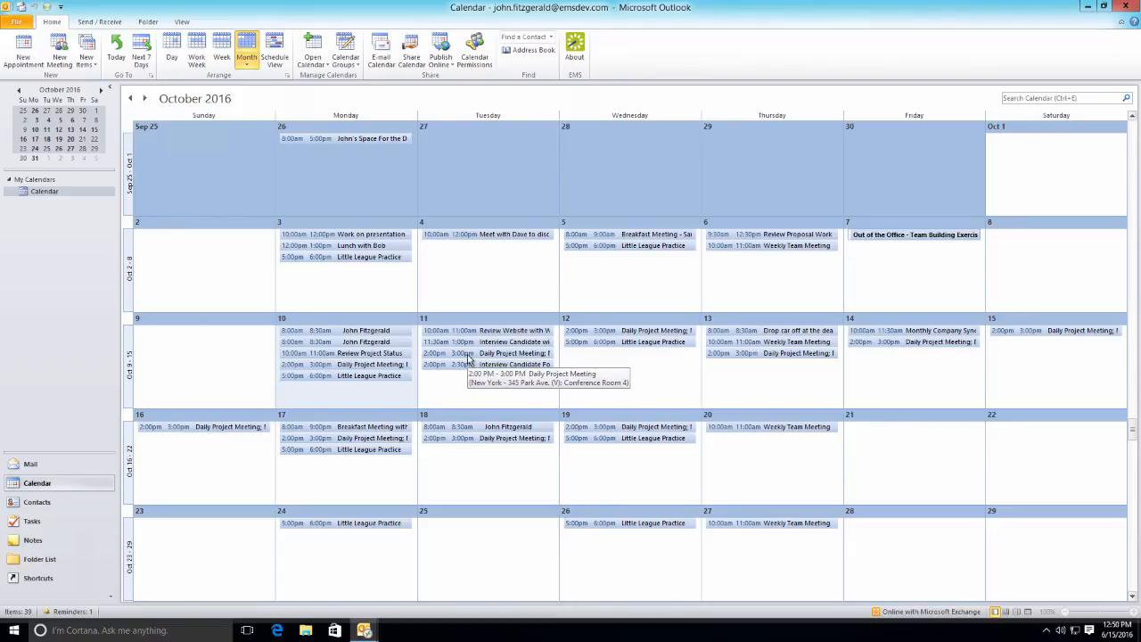
{"action": "mouse_move", "coordinate": [581, 340]}
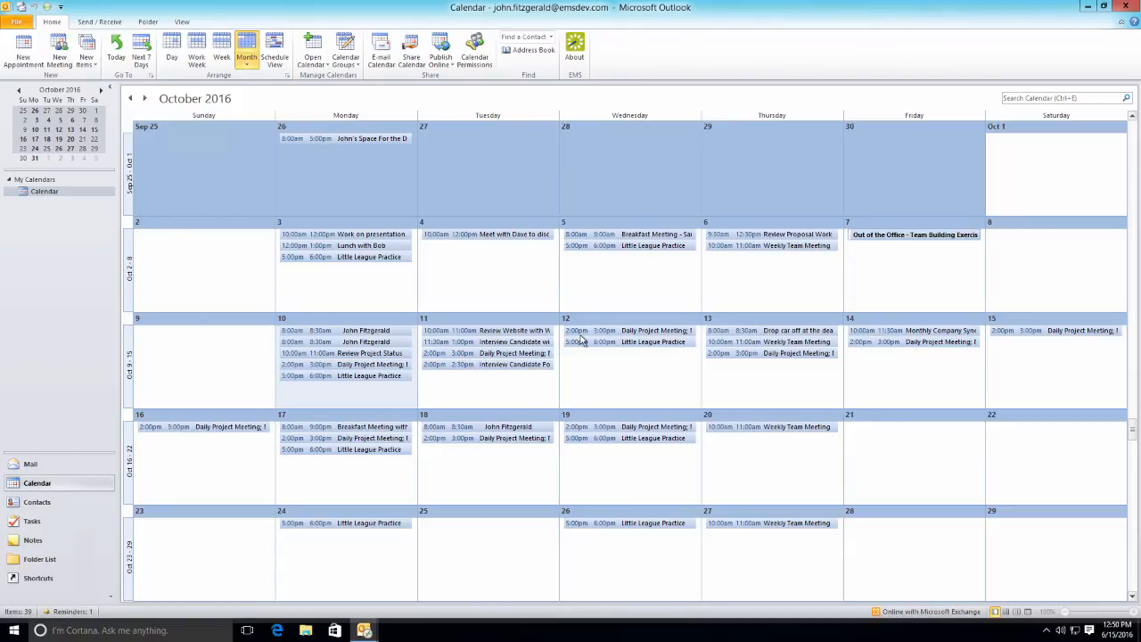